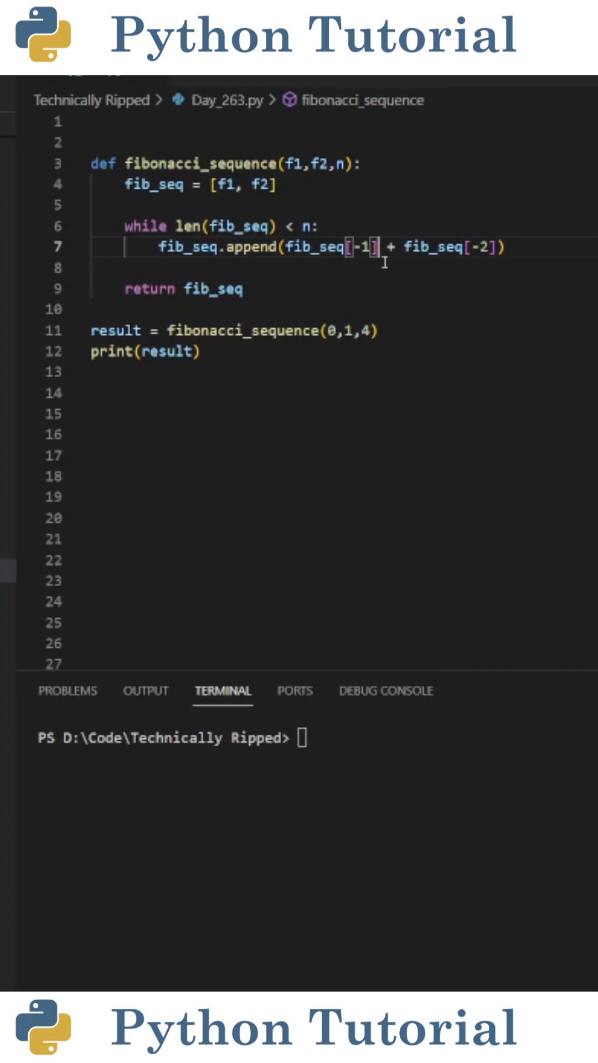
mouse_move(505, 254)
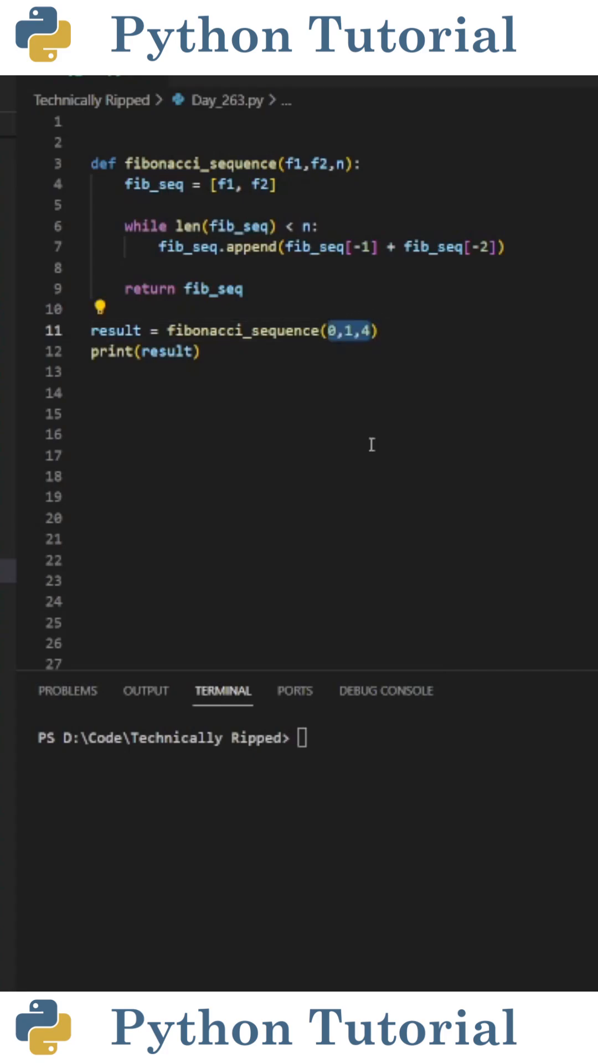
Step: Run 'python day_263.py' in the terminal, printing the Fibonacci result [0, 1, 1, 2]
key("Enter")
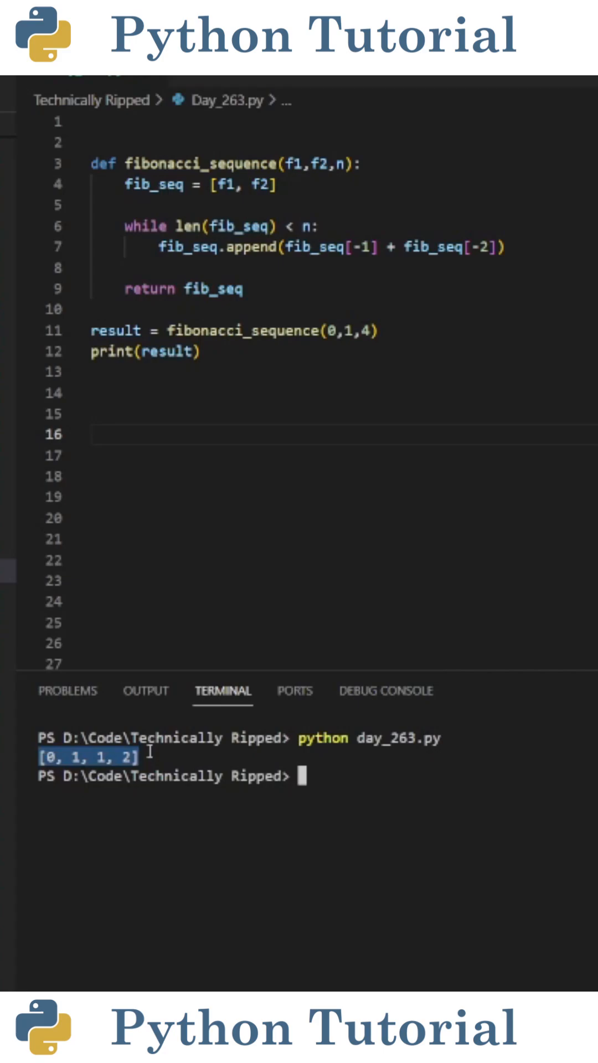